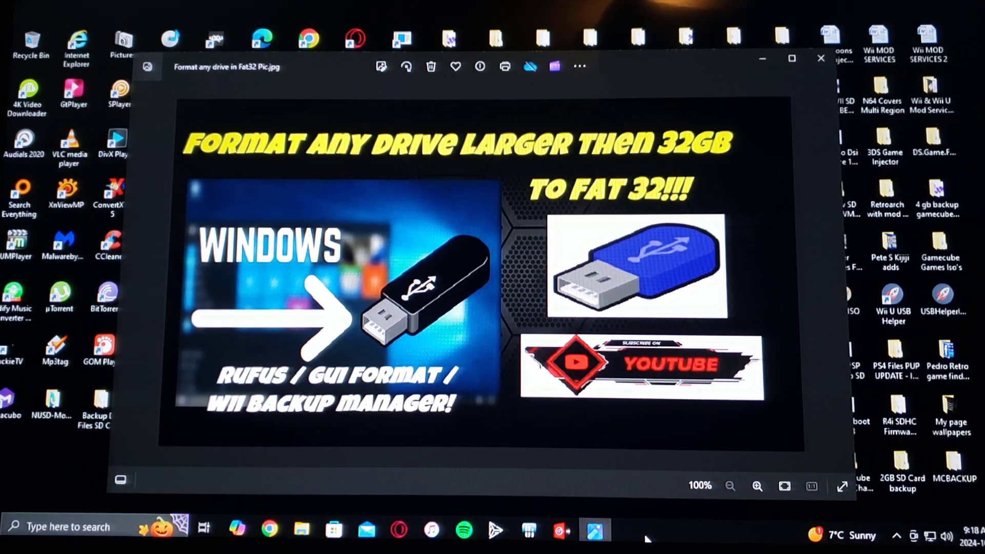
Close the Photos preview so This PC shows USB Drive (L:) with 119 MB free.
{"action": "left_click", "coordinate": [301, 528]}
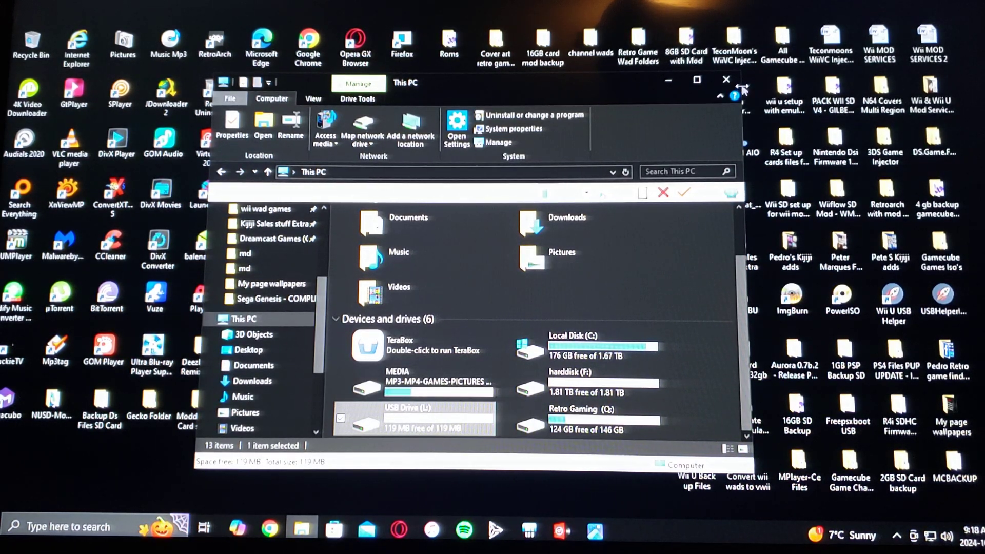
Switch to Opera GX and scroll through the GUIFormat and Rufus download pages.
{"action": "left_click", "coordinate": [727, 80]}
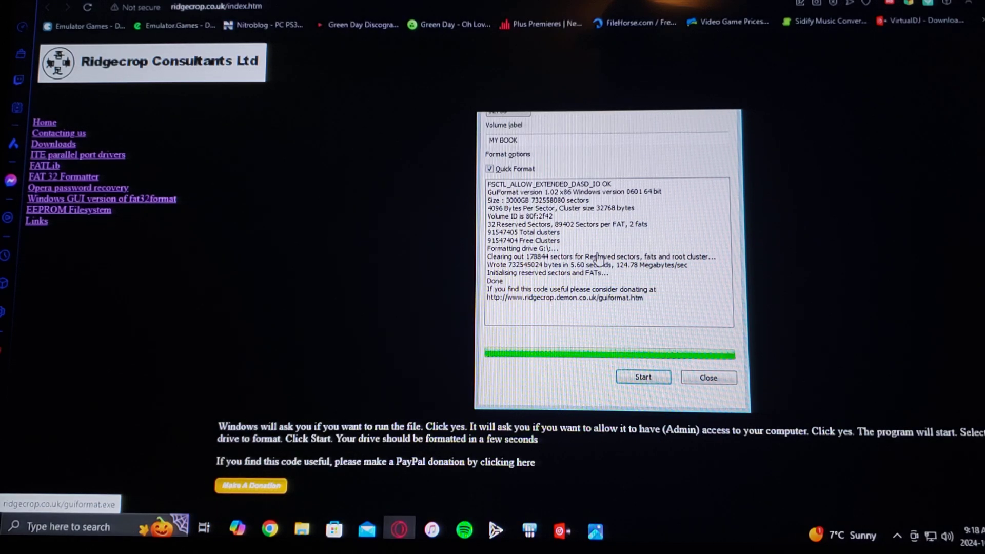
{"action": "mouse_move", "coordinate": [807, 60]}
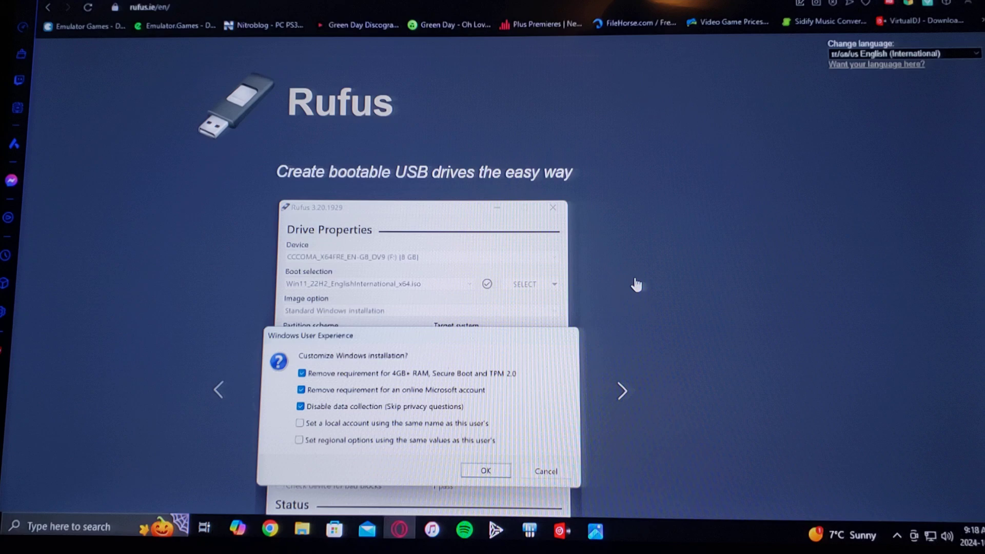
{"action": "scroll", "scroll_direction": "down", "scroll_amount": 3}
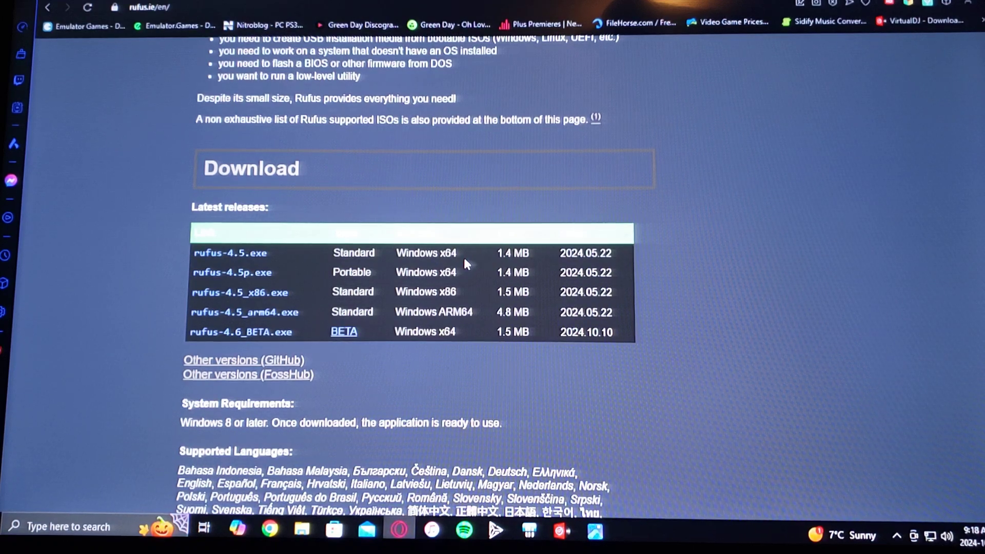
{"action": "mouse_move", "coordinate": [299, 264]}
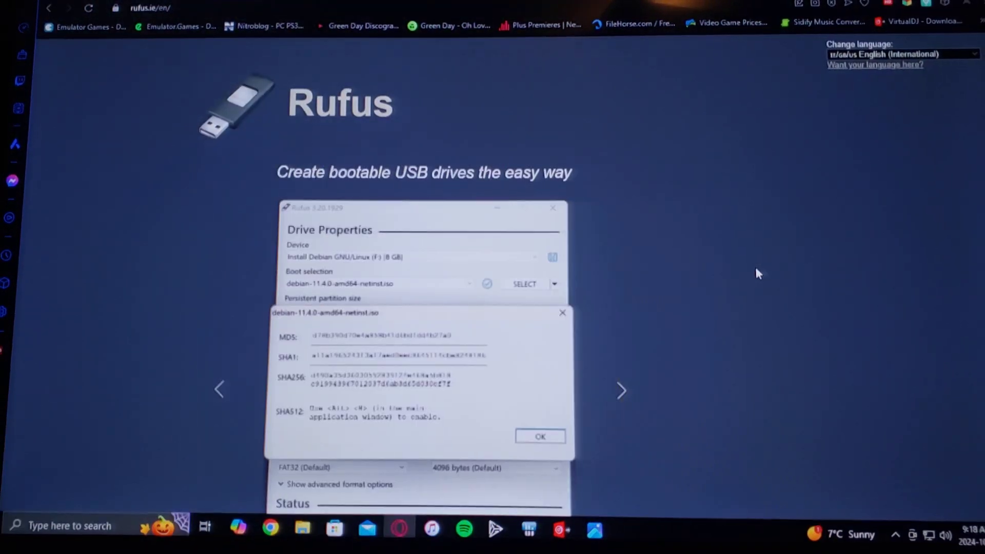
{"action": "mouse_move", "coordinate": [781, 81]}
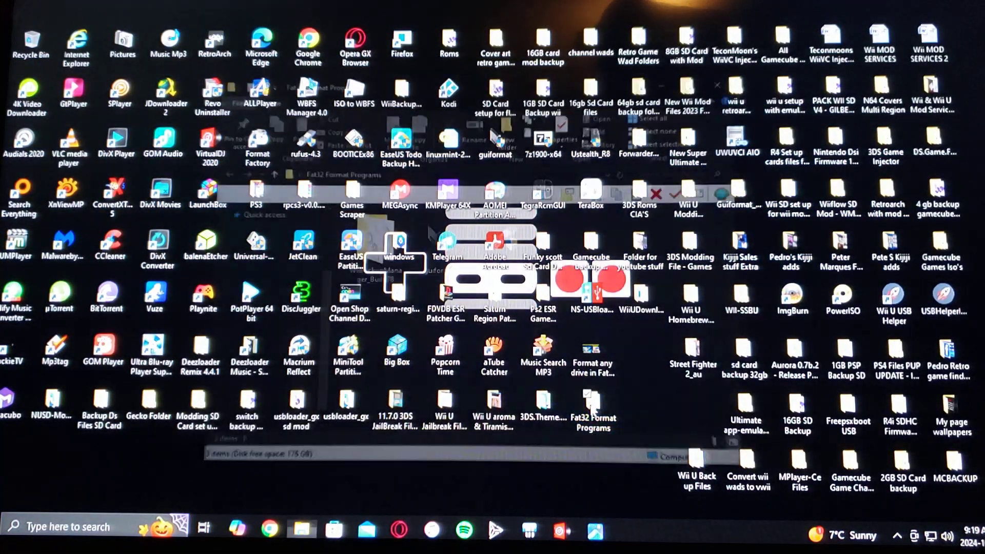
Launch WiiBackupManager_Win64 from Fat32 Format Programs > WiiBackupManager_Build78.
{"action": "double_click", "coordinate": [592, 405]}
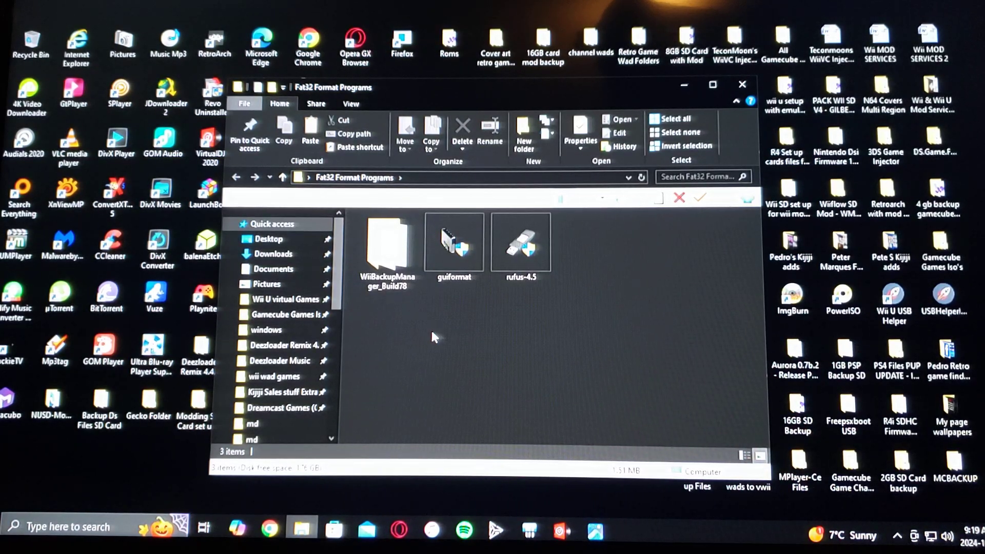
{"action": "mouse_move", "coordinate": [503, 374]}
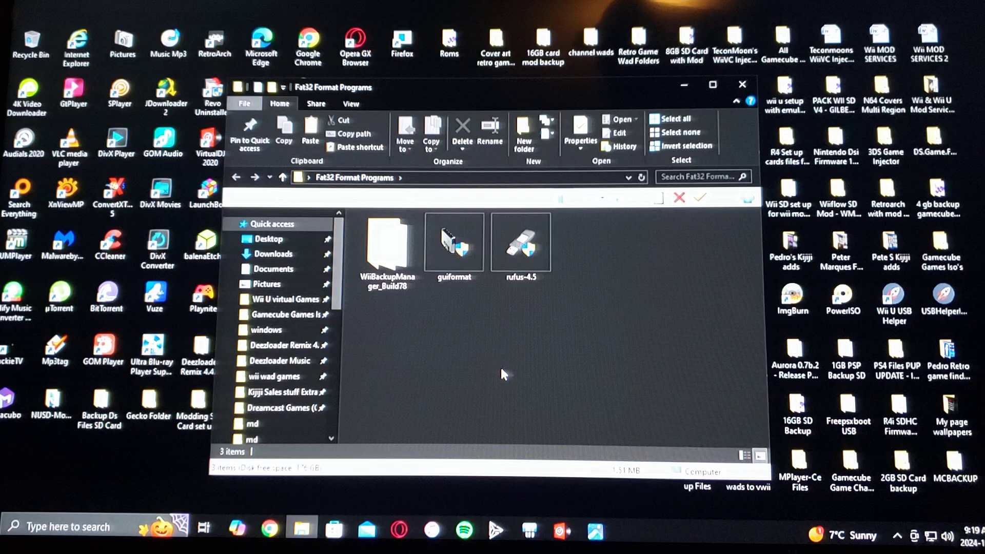
{"action": "left_click", "coordinate": [385, 246]}
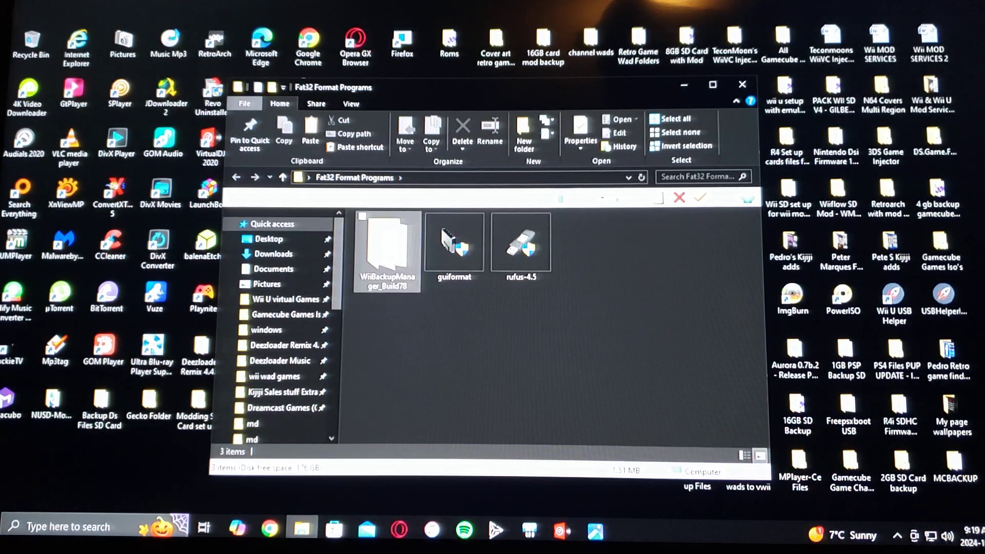
{"action": "double_click", "coordinate": [385, 245]}
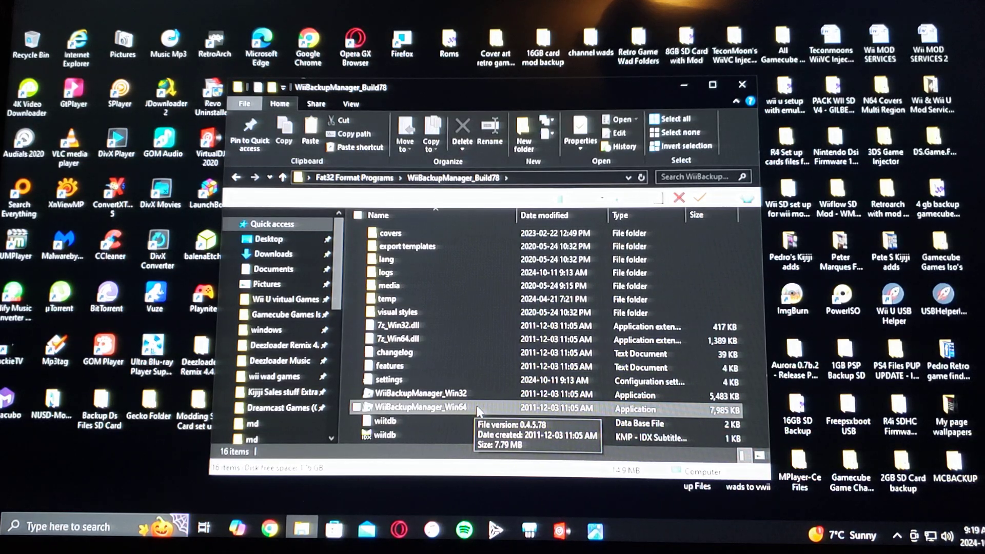
{"action": "left_click", "coordinate": [421, 406]}
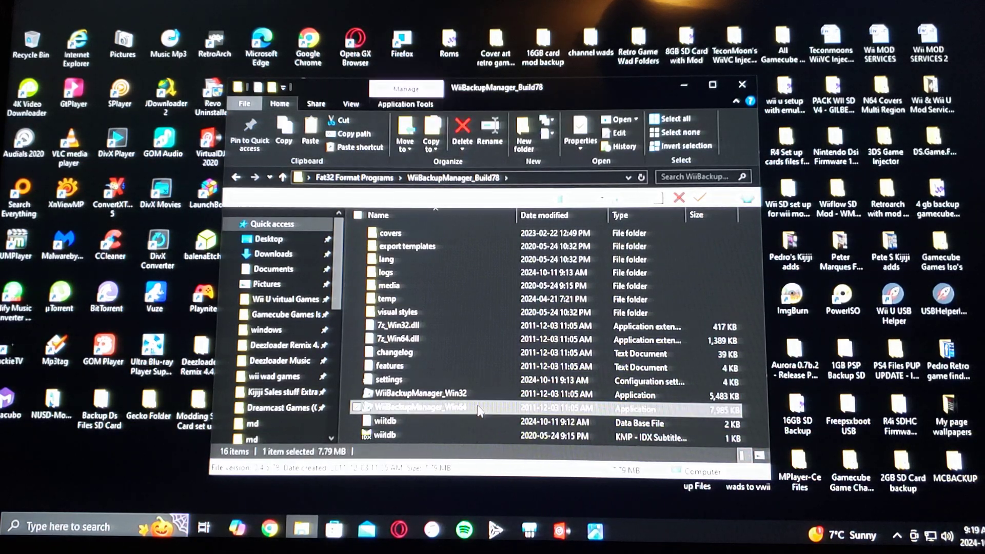
{"action": "double_click", "coordinate": [420, 408]}
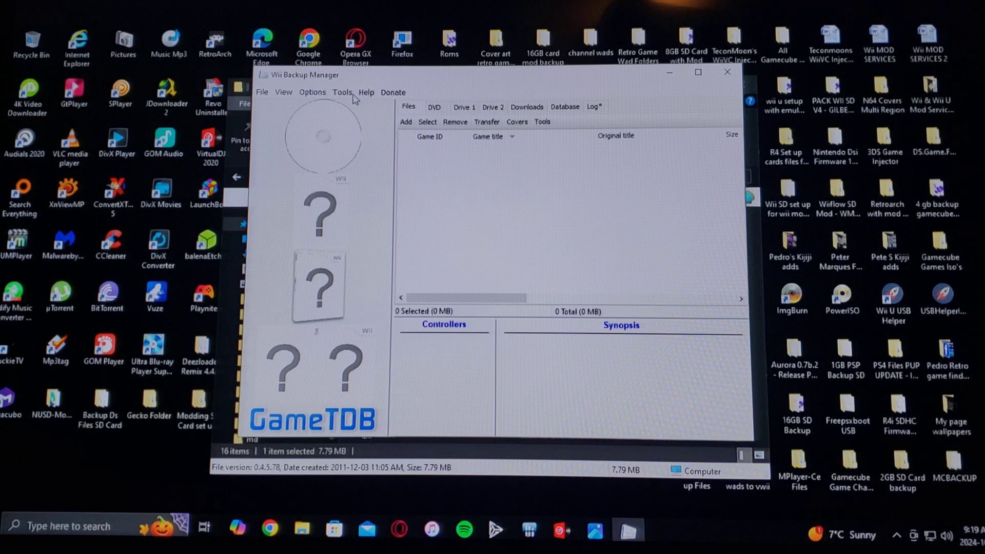
Set drive L: to FAT32 with Auto cluster size in Format drives, then close.
{"action": "left_click", "coordinate": [343, 92]}
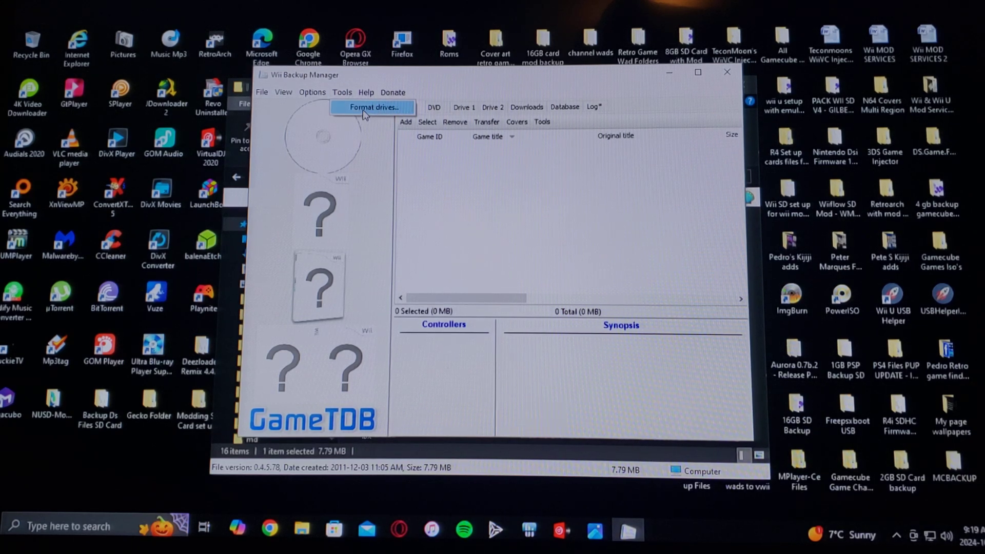
{"action": "left_click", "coordinate": [372, 107]}
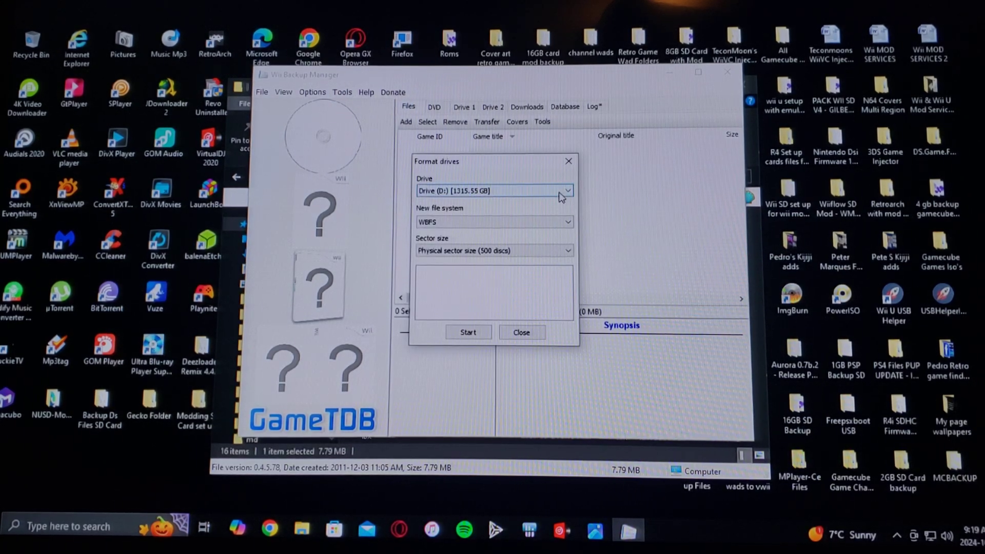
{"action": "left_click", "coordinate": [566, 191]}
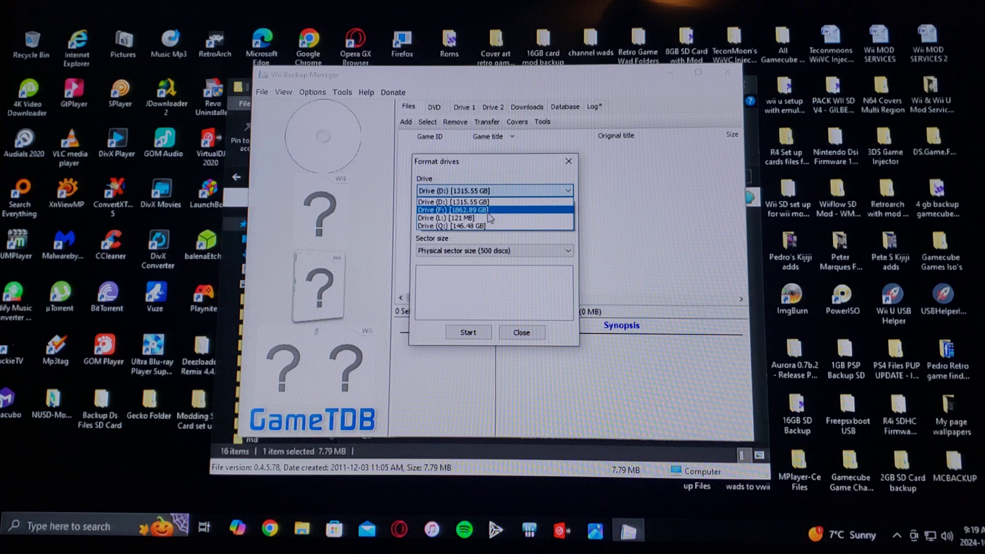
{"action": "left_click", "coordinate": [450, 218]}
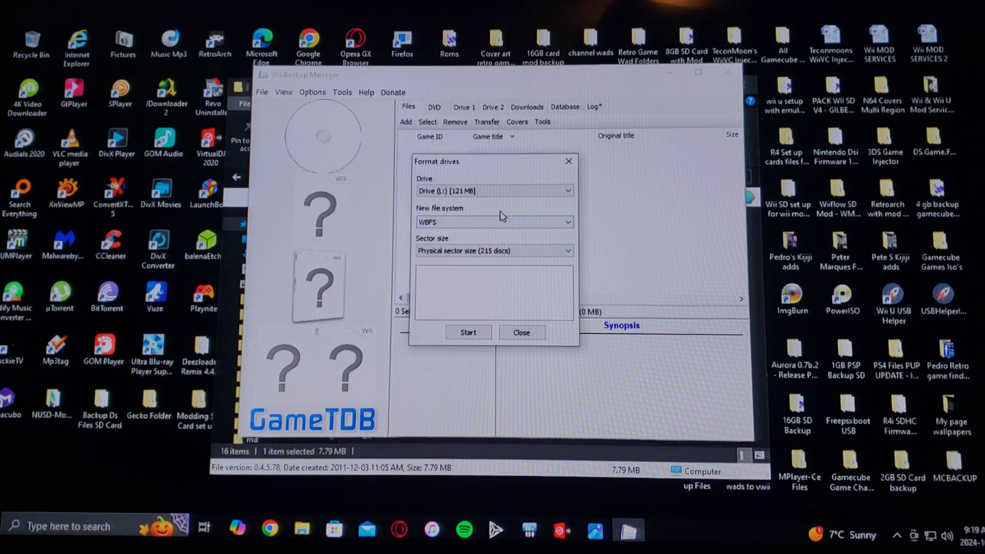
{"action": "left_click", "coordinate": [494, 222]}
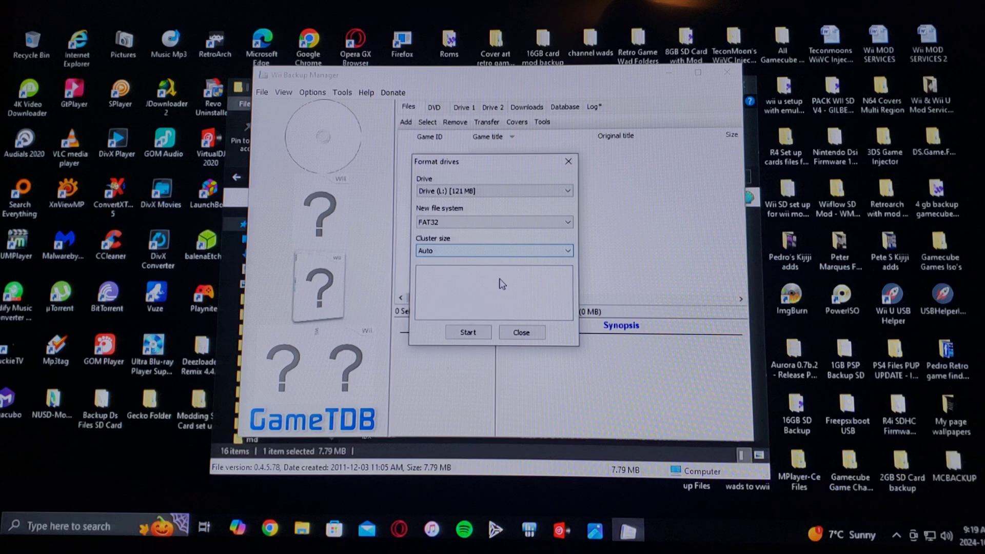
{"action": "left_click", "coordinate": [467, 332]}
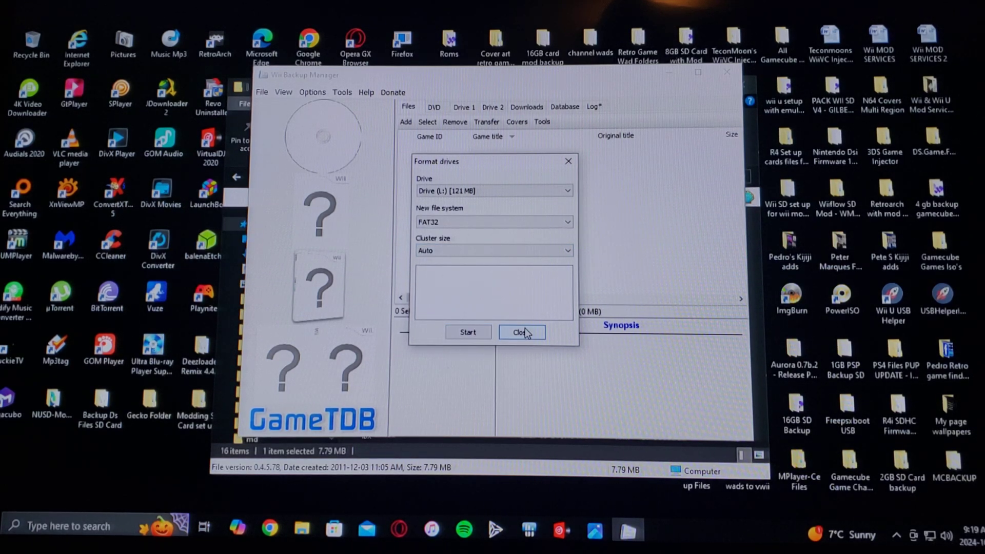
{"action": "left_click", "coordinate": [521, 332]}
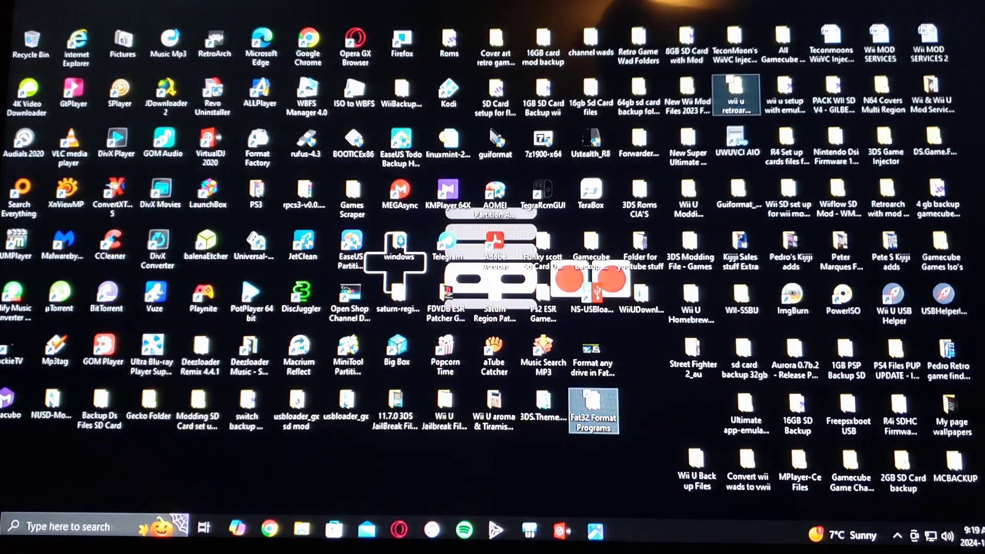
Run guiformat from the Fat32 Format Programs folder, bringing up the UAC prompt.
{"action": "double_click", "coordinate": [594, 409]}
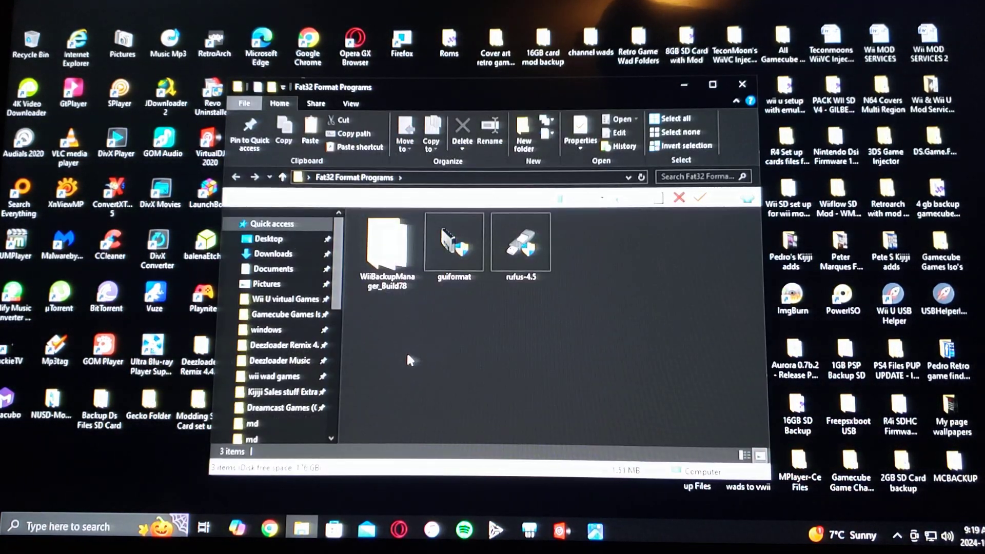
{"action": "mouse_move", "coordinate": [445, 349]}
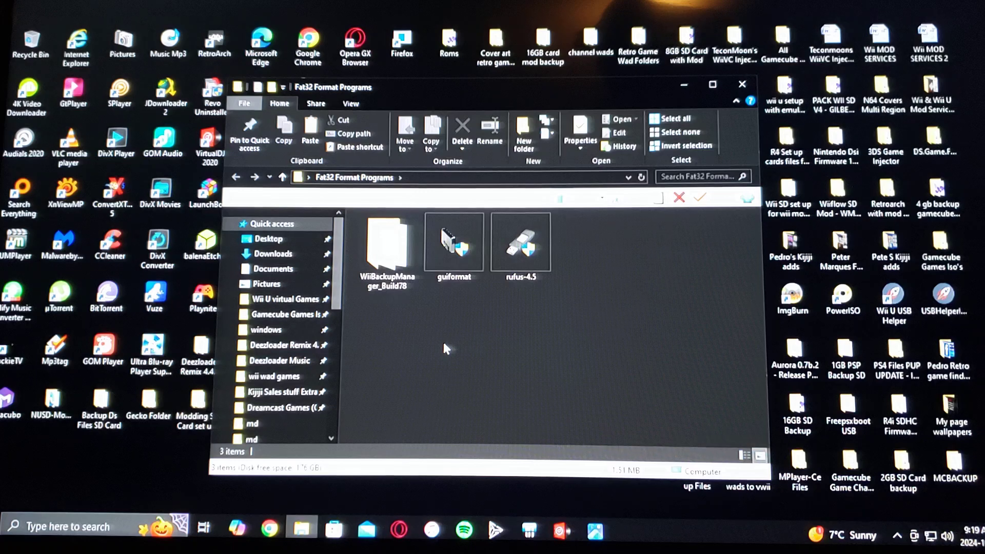
{"action": "left_click", "coordinate": [453, 246]}
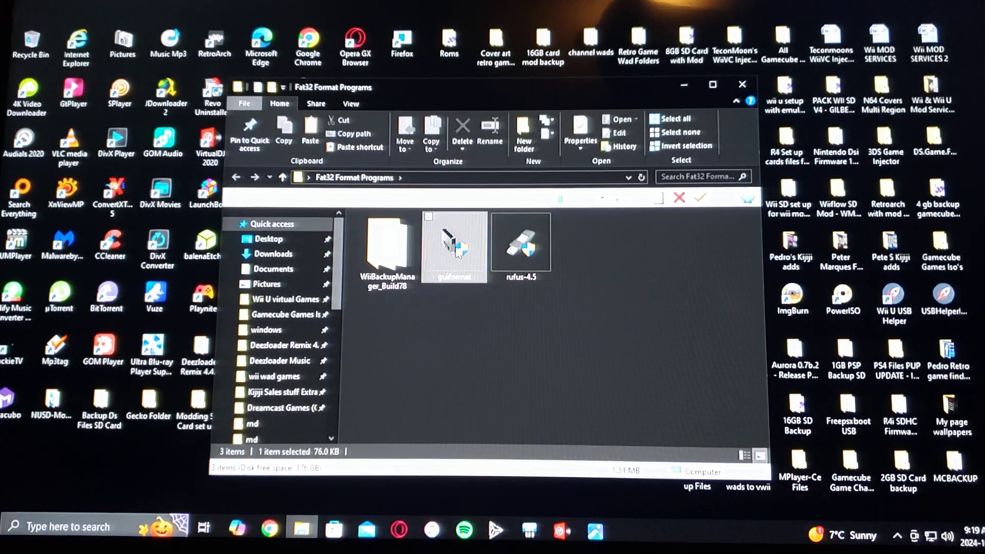
{"action": "double_click", "coordinate": [454, 246]}
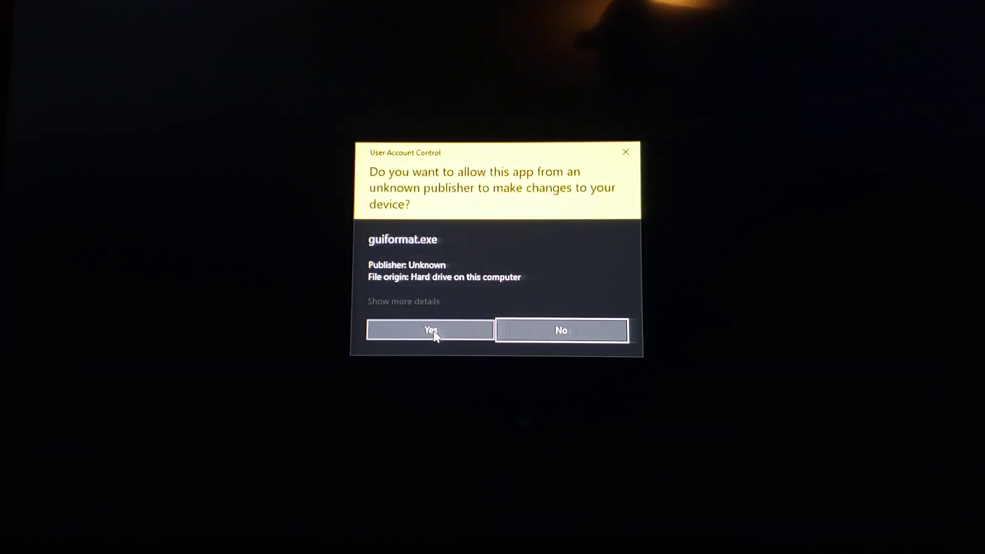
Allow GUIFormat, then set drive L:, 32768 allocation unit size and volume label USB.
{"action": "left_click", "coordinate": [430, 330]}
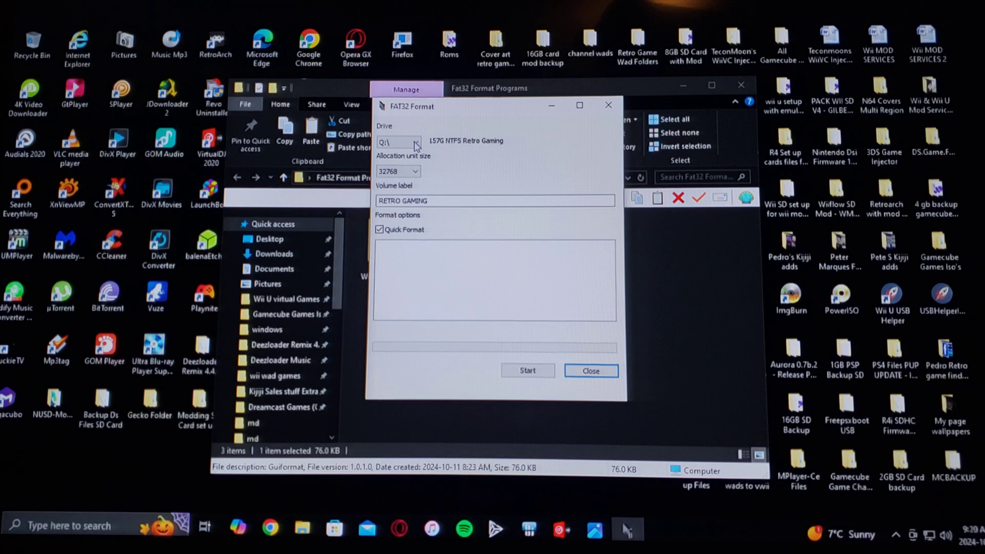
{"action": "left_click", "coordinate": [415, 141]}
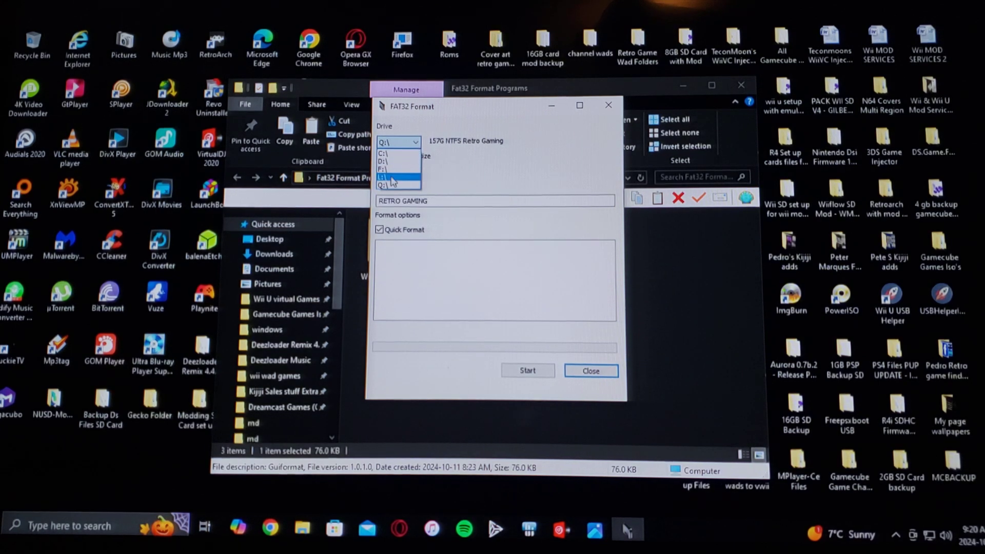
{"action": "left_click", "coordinate": [393, 178]}
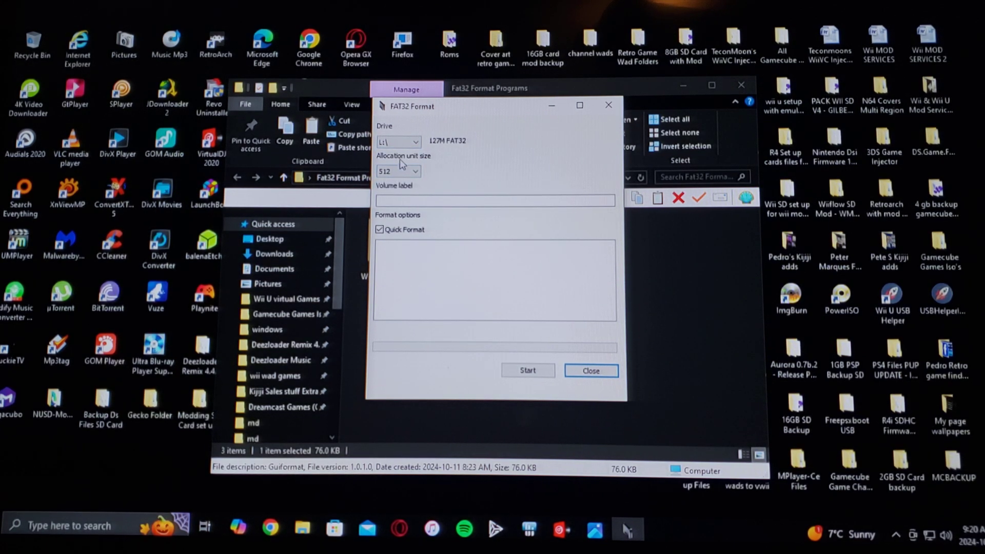
{"action": "left_click", "coordinate": [412, 171]}
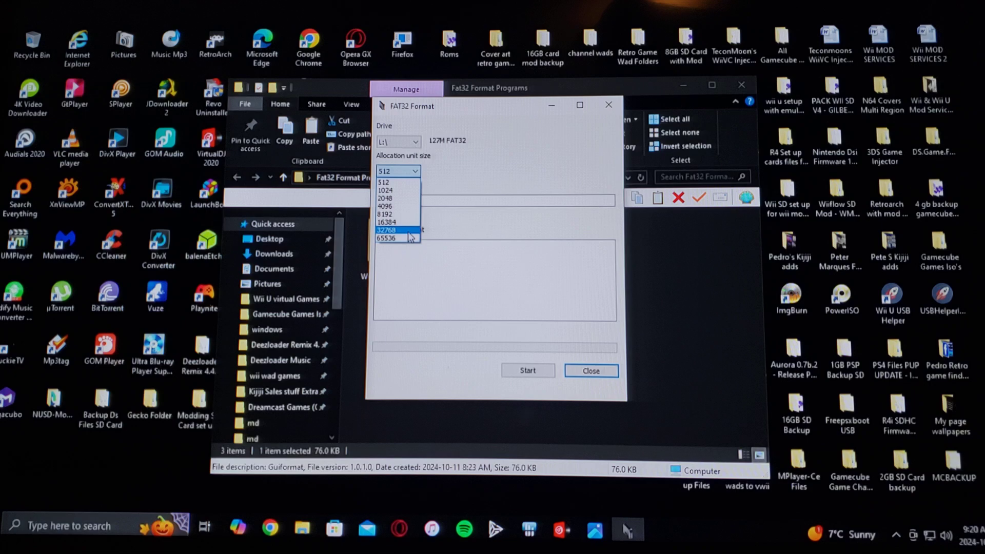
{"action": "left_click", "coordinate": [386, 229]}
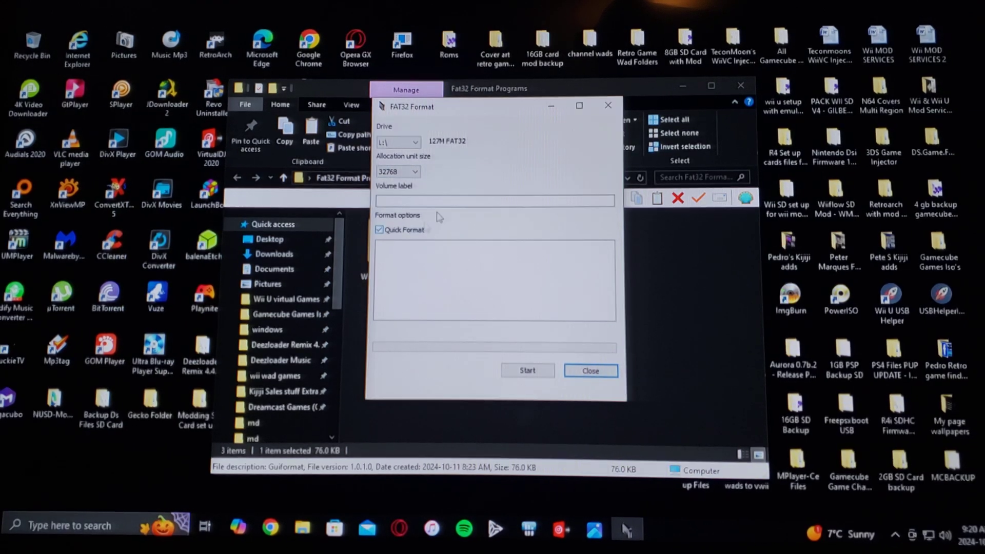
{"action": "left_click", "coordinate": [494, 201]}
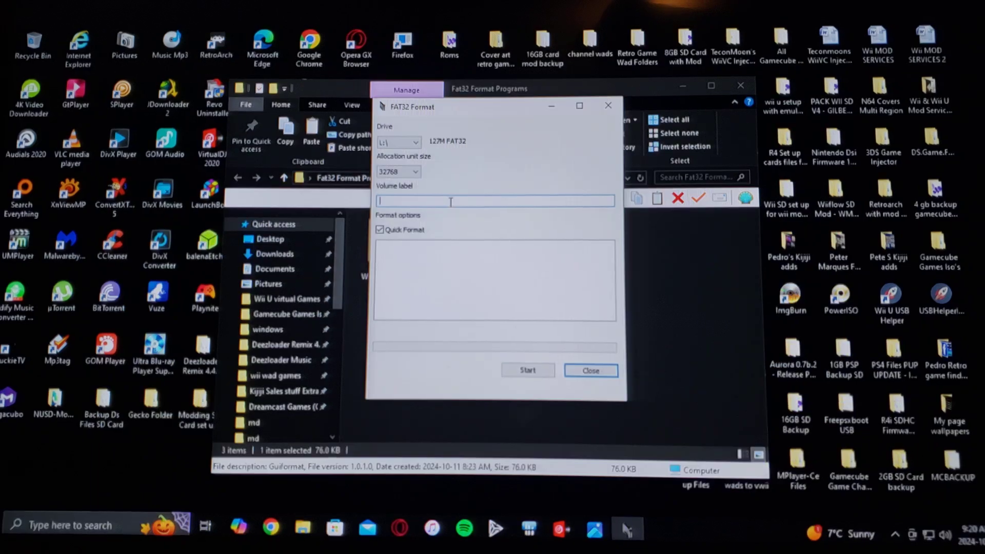
{"action": "type", "text": "USB"}
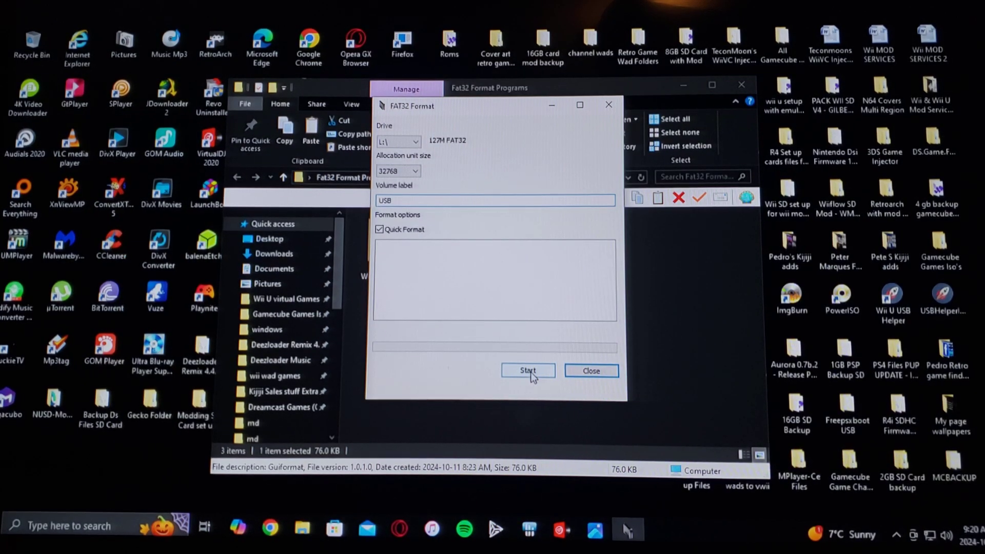
{"action": "mouse_move", "coordinate": [590, 369]}
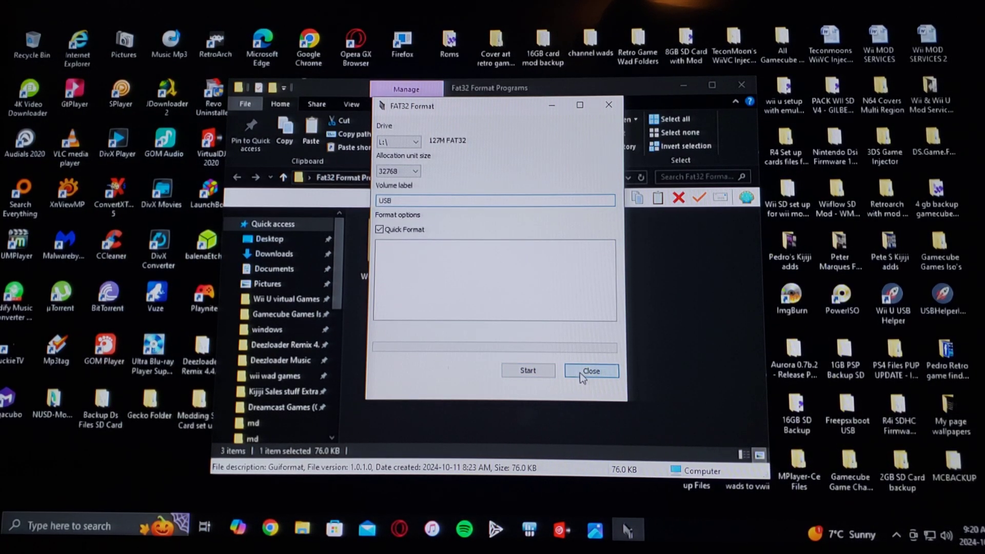
Close GUIFormat and launch rufus-4.5, allowing it through UAC.
{"action": "left_click", "coordinate": [591, 370]}
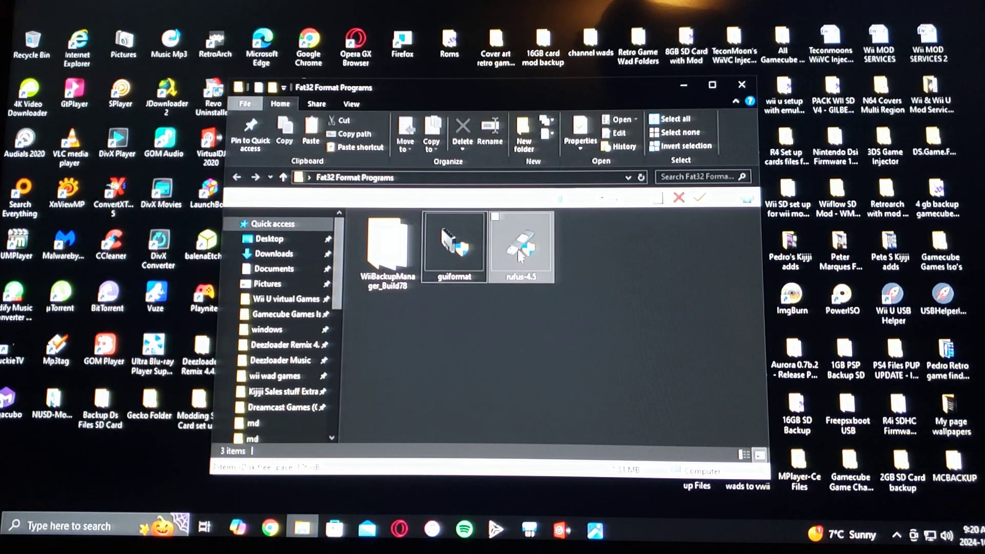
{"action": "double_click", "coordinate": [521, 243]}
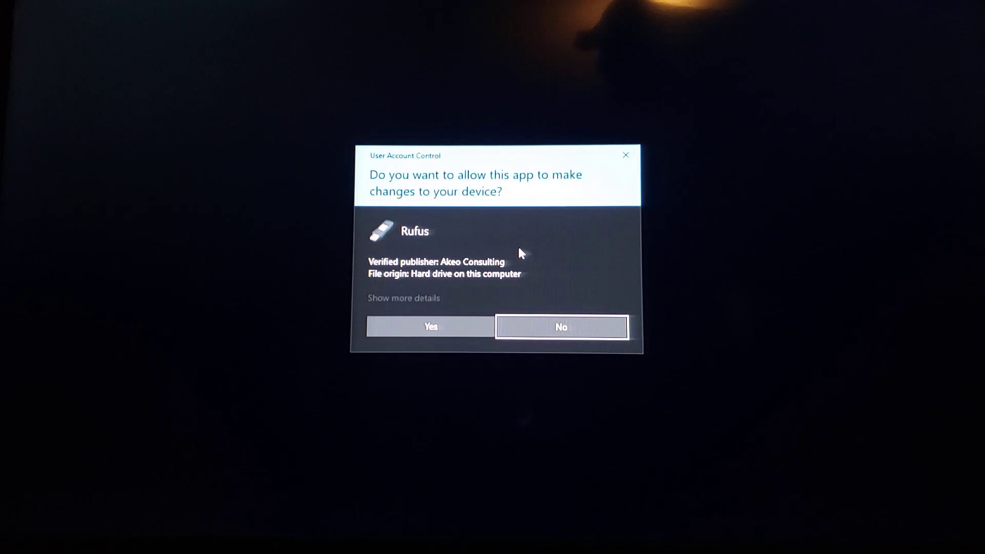
{"action": "left_click", "coordinate": [559, 327]}
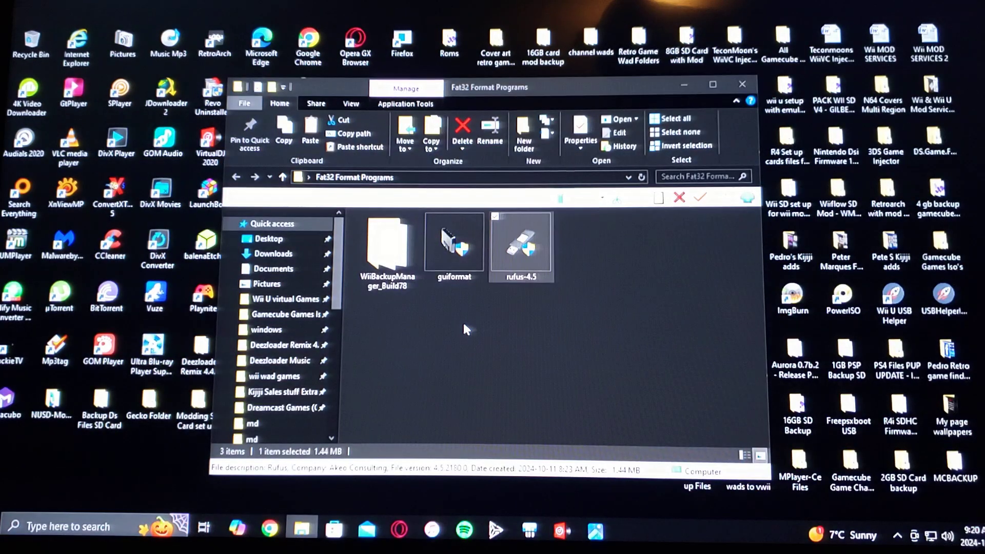
{"action": "double_click", "coordinate": [520, 242]}
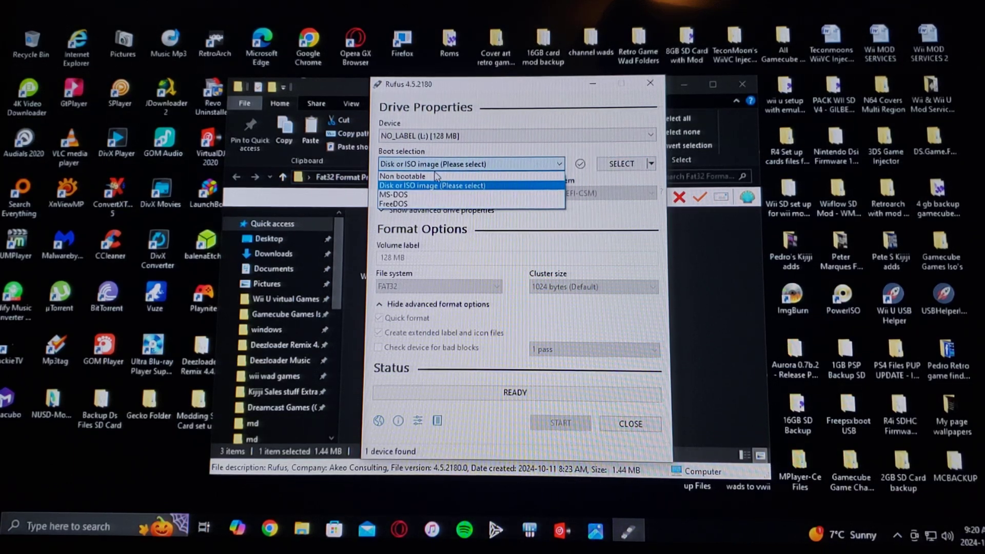
Set Rufus to Non bootable with FAT32 for drive L:, then close it.
{"action": "left_click", "coordinate": [404, 176]}
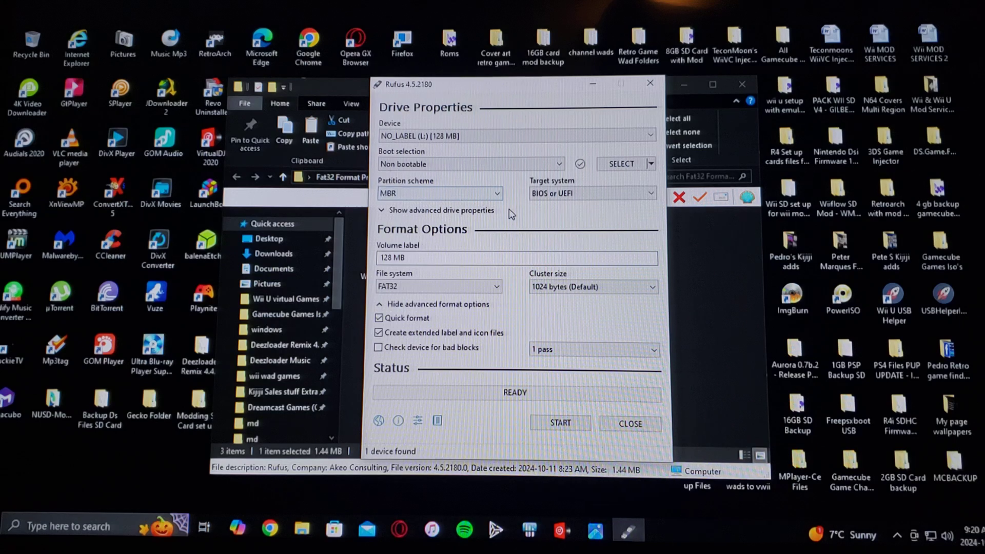
{"action": "left_click", "coordinate": [427, 258]}
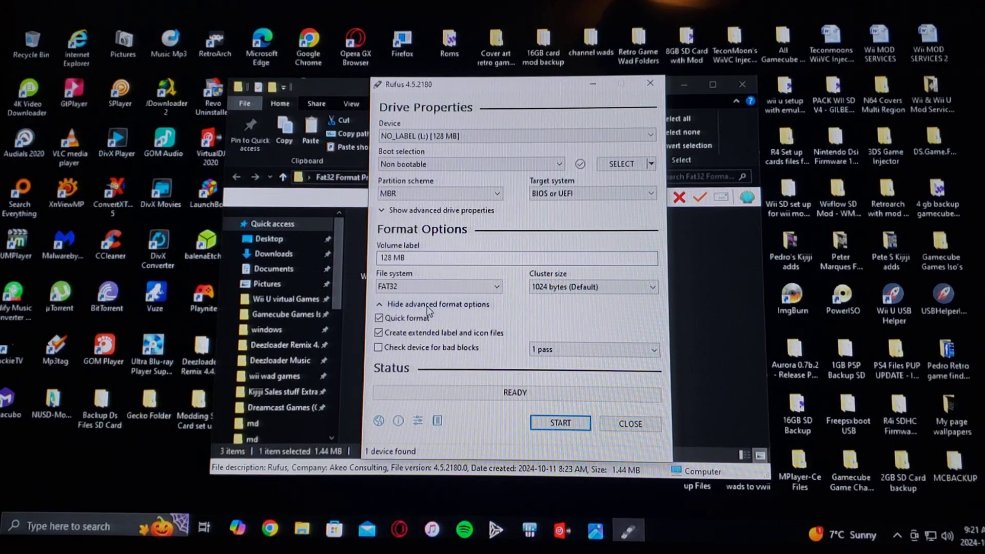
{"action": "mouse_move", "coordinate": [666, 355]}
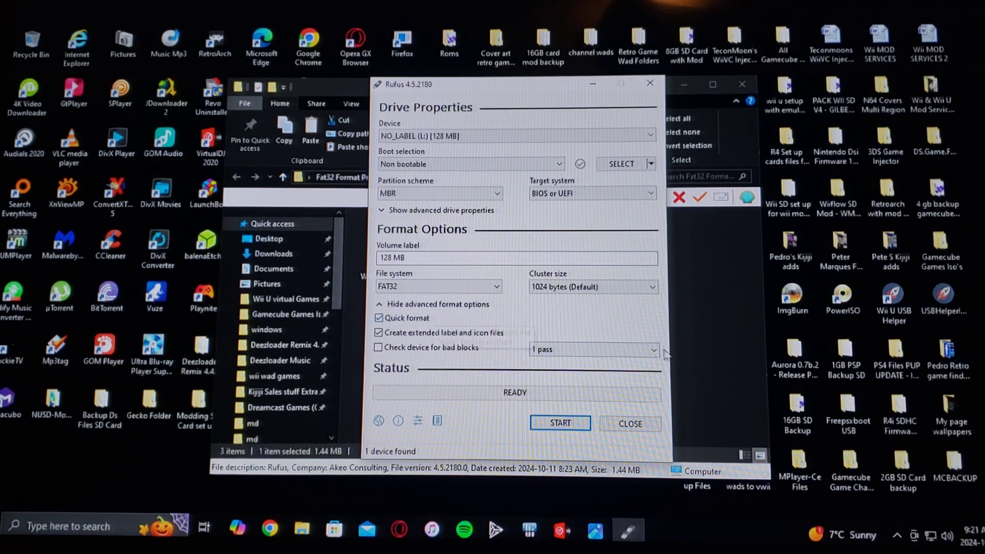
{"action": "mouse_move", "coordinate": [560, 422]}
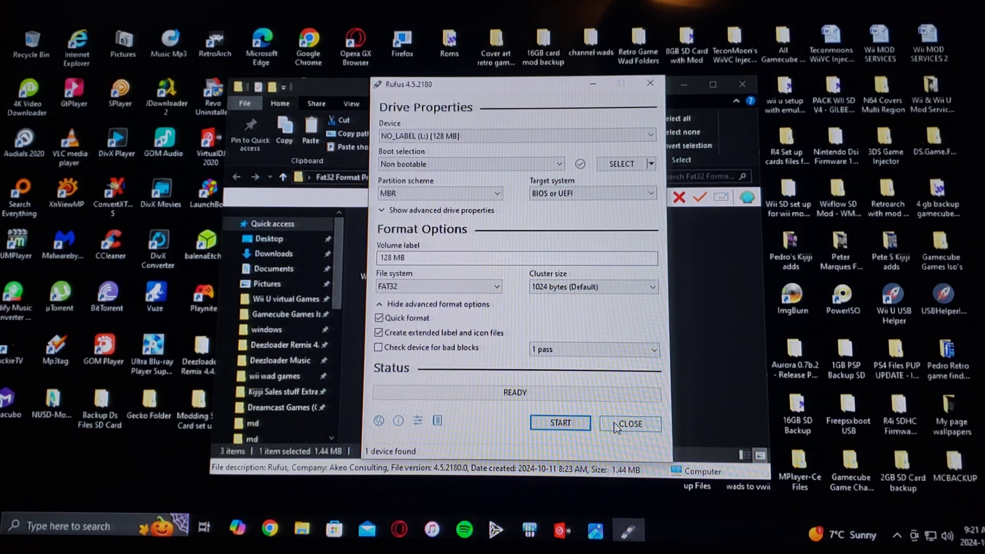
{"action": "left_click", "coordinate": [630, 423]}
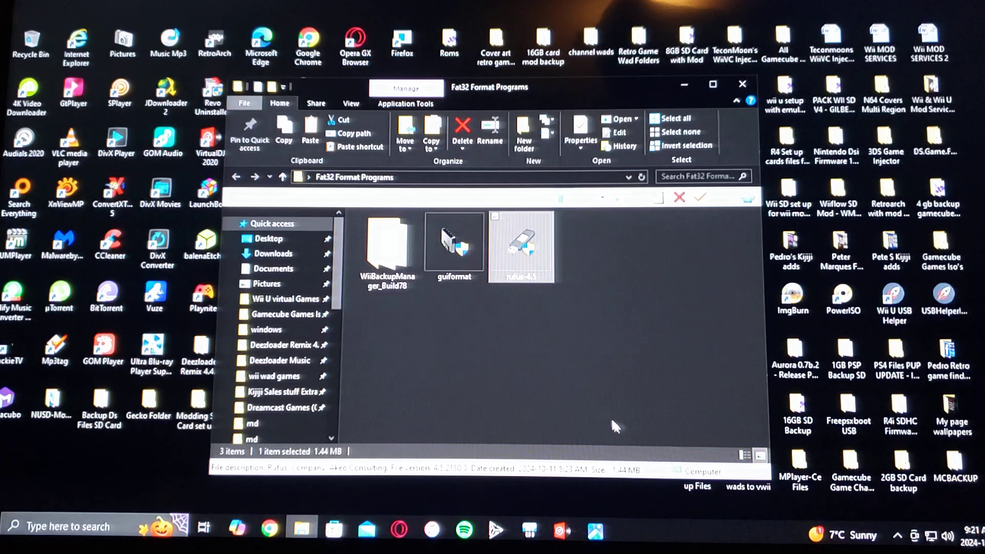